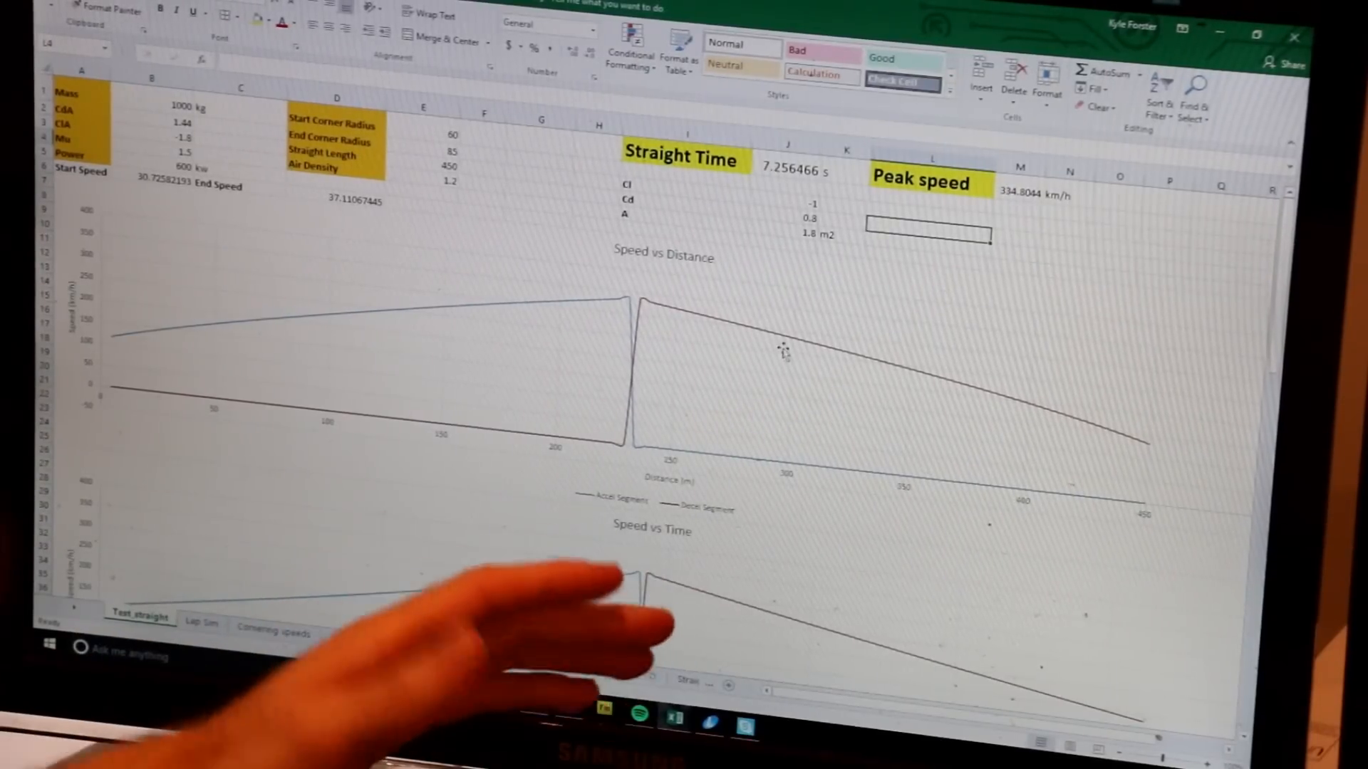
{"action": "scroll", "scroll_direction": "down", "scroll_amount": 3}
{"action": "type", "text": "0.4"}
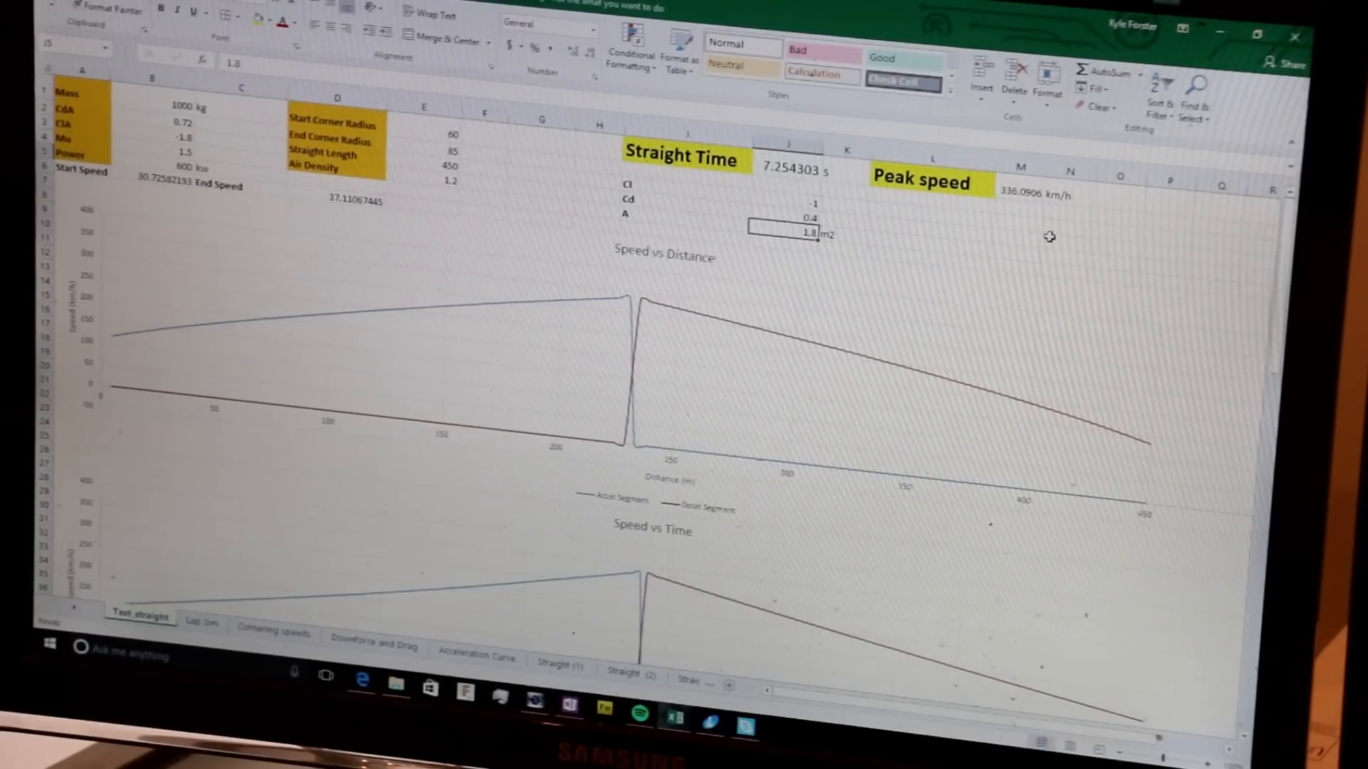
{"action": "mouse_move", "coordinate": [1033, 257]}
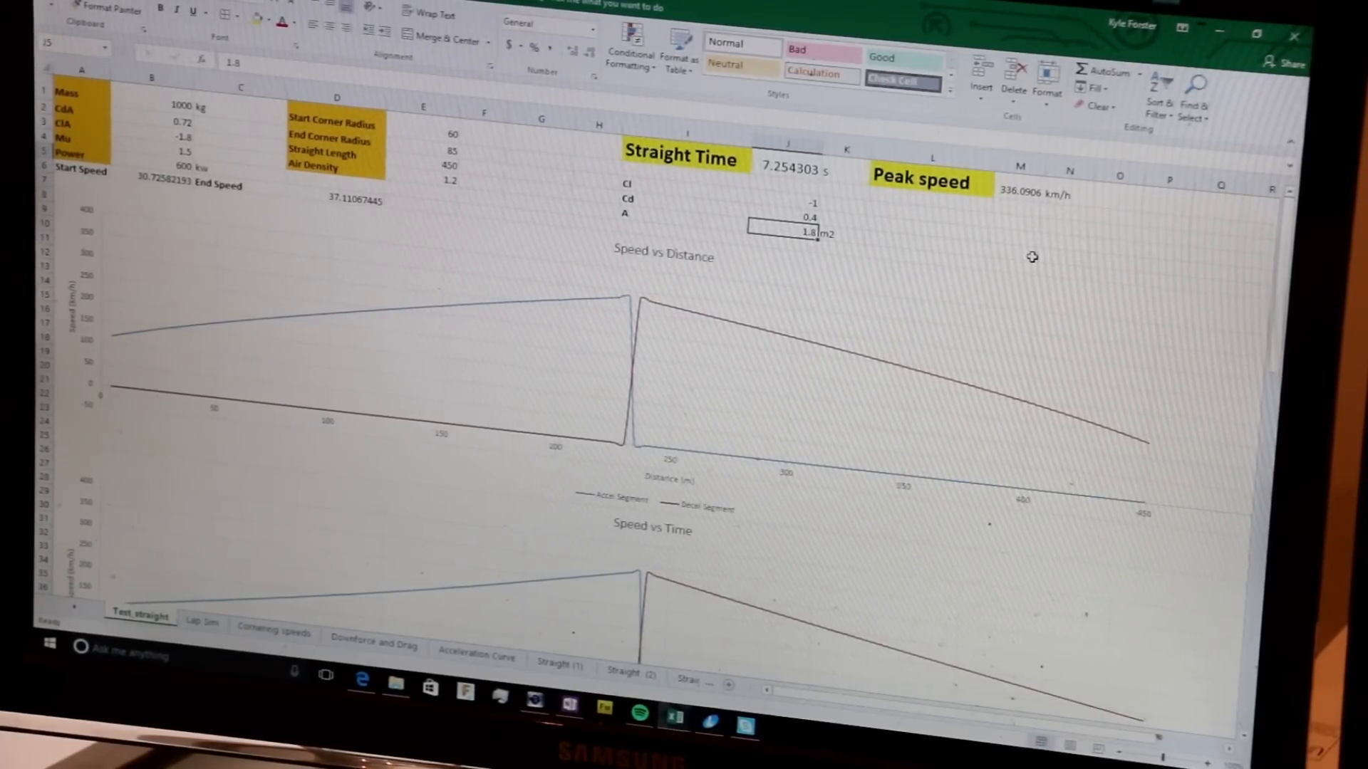